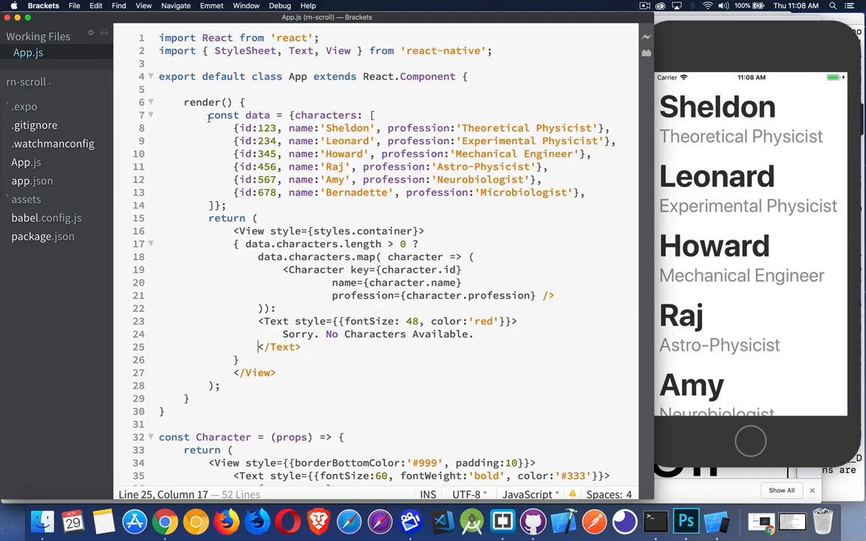
# - Review the render block: the wrapping View, the conditional on lines 17-26 and the data.characters.map Character element
pyautogui.moveTo(208, 114); pyautogui.dragTo(229, 204)
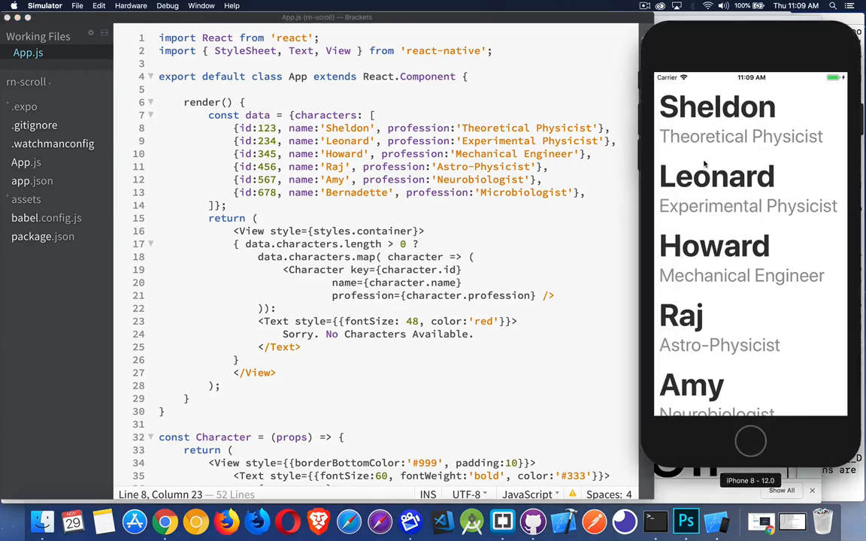
pyautogui.moveTo(743, 302)
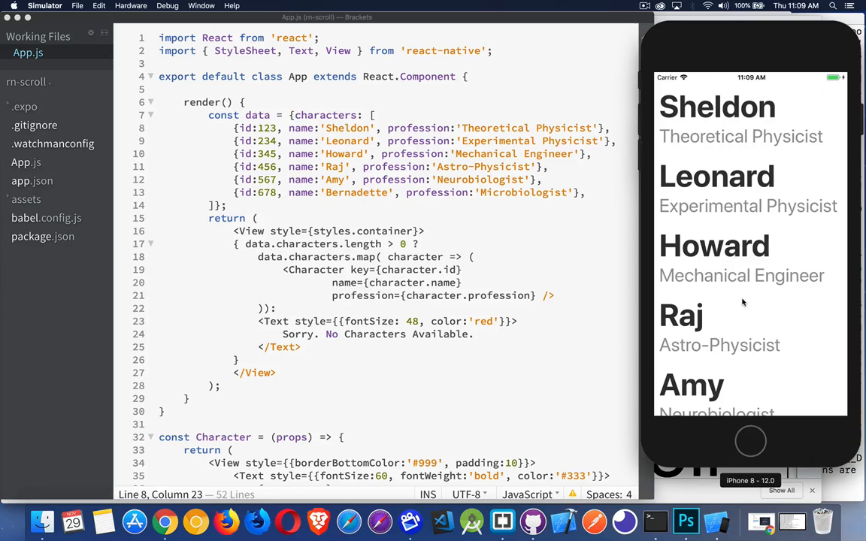
pyautogui.moveTo(743, 244)
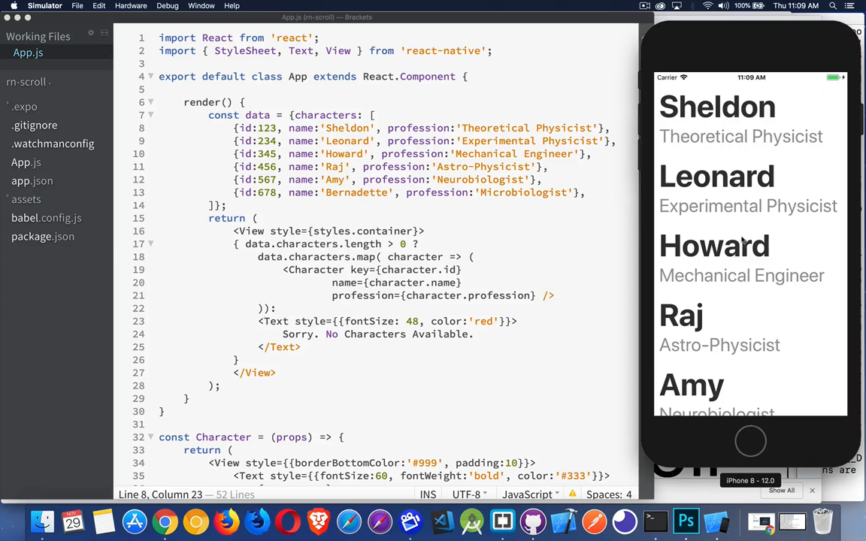
pyautogui.moveTo(728, 139)
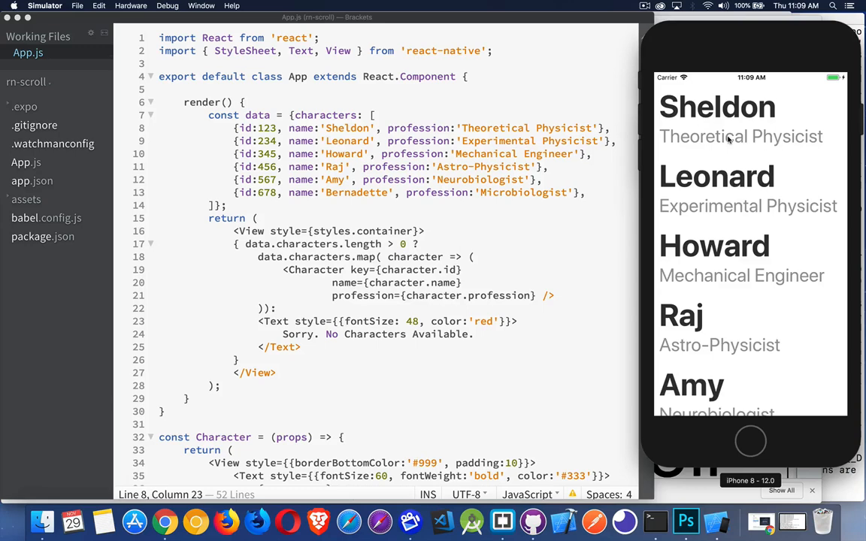
pyautogui.moveTo(709, 415)
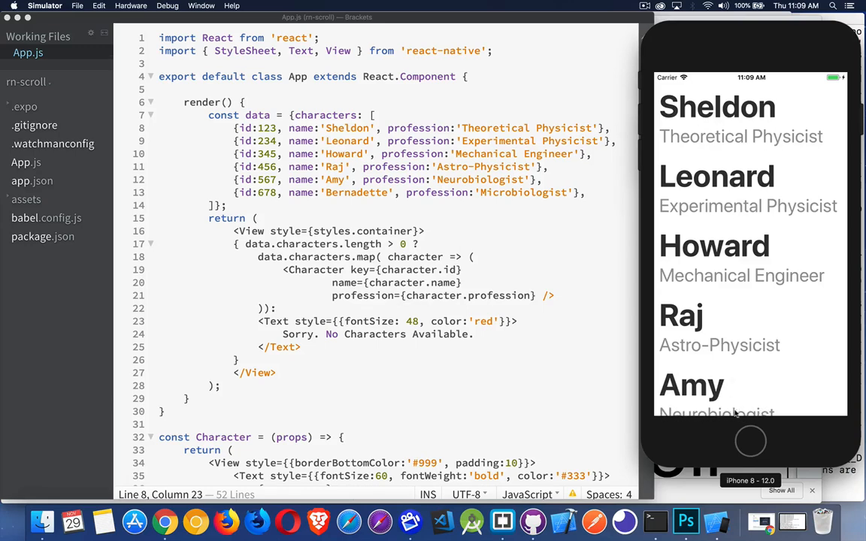
pyautogui.moveTo(714, 424)
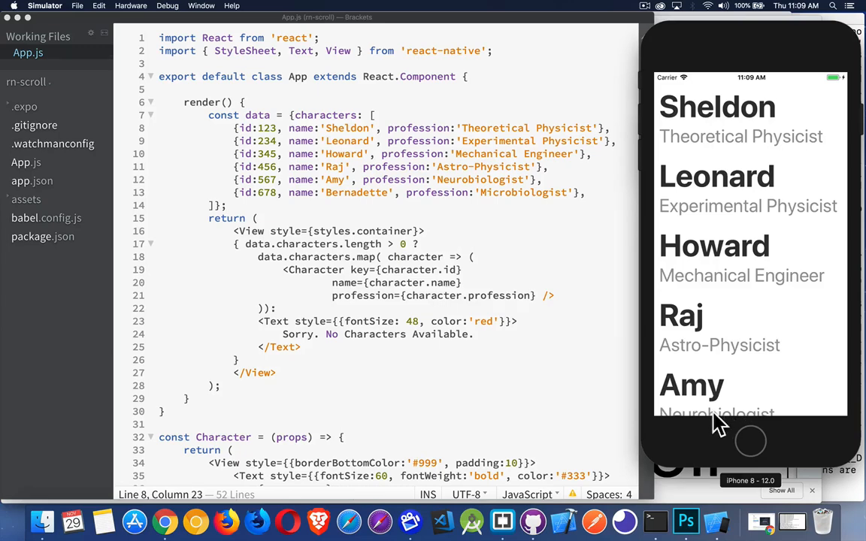
pyautogui.moveTo(712, 341)
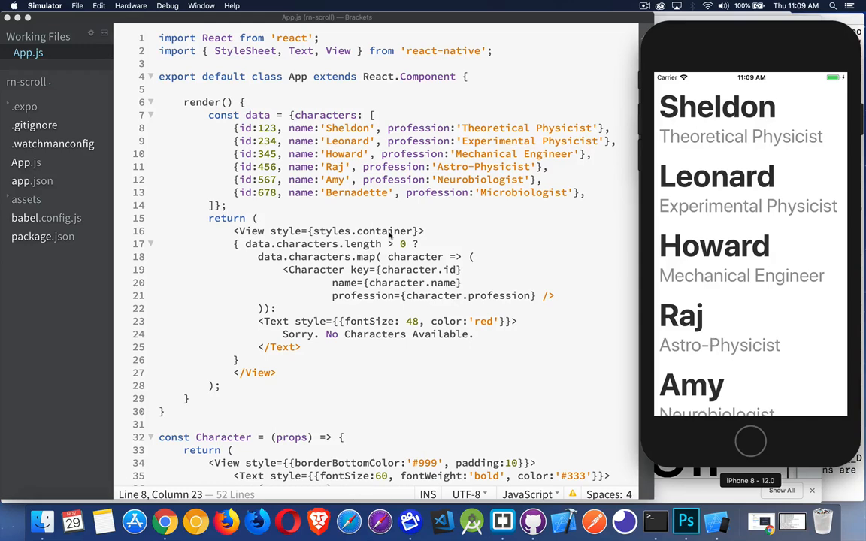
pyautogui.doubleClick(251, 232)
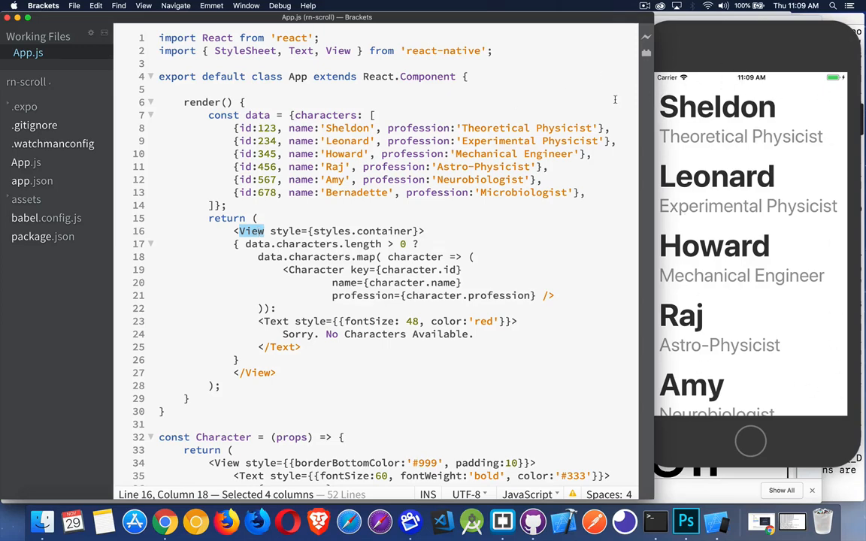
pyautogui.moveTo(689, 430)
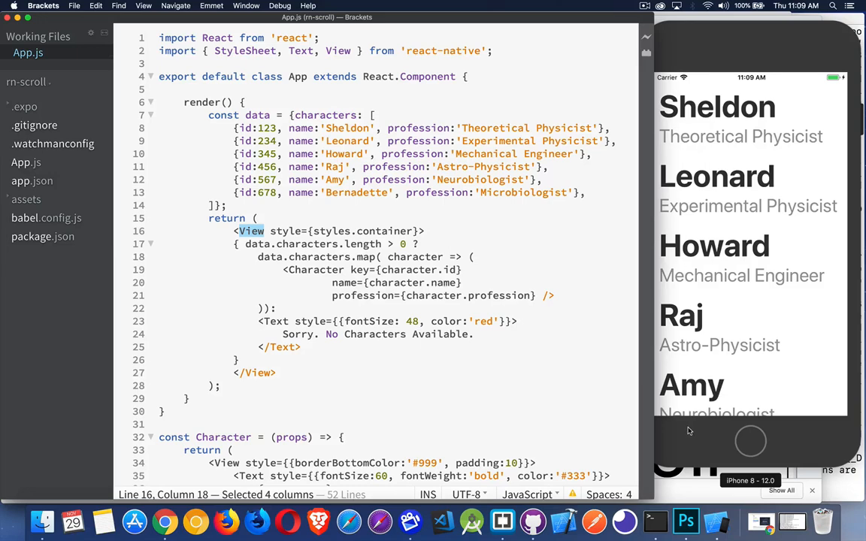
pyautogui.moveTo(715, 350)
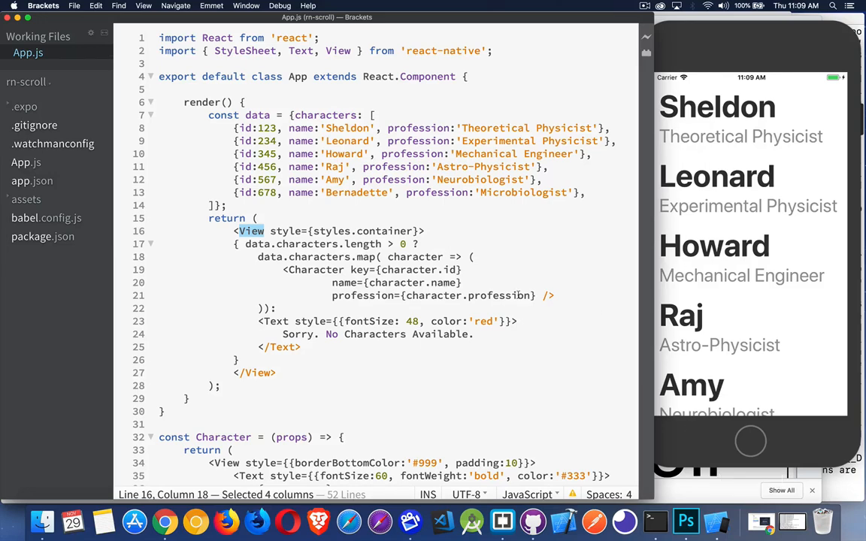
pyautogui.click(235, 244)
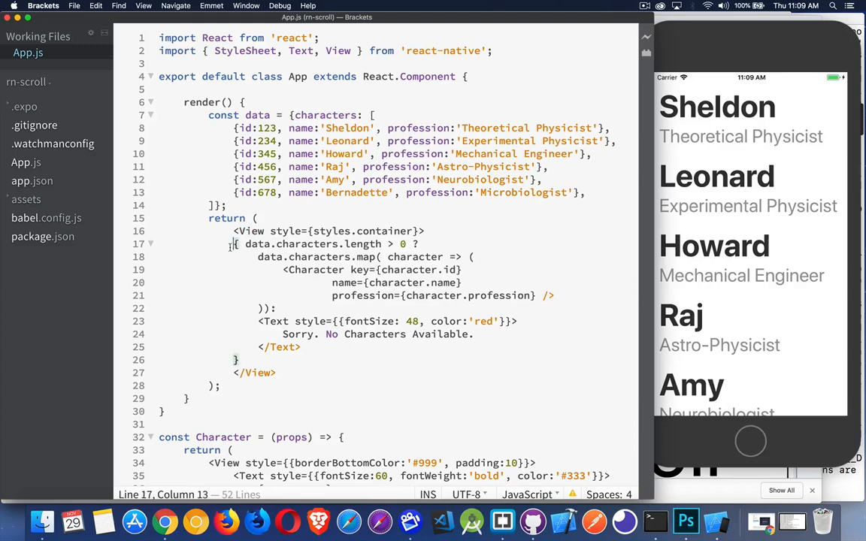
pyautogui.moveTo(233, 244); pyautogui.dragTo(237, 360)
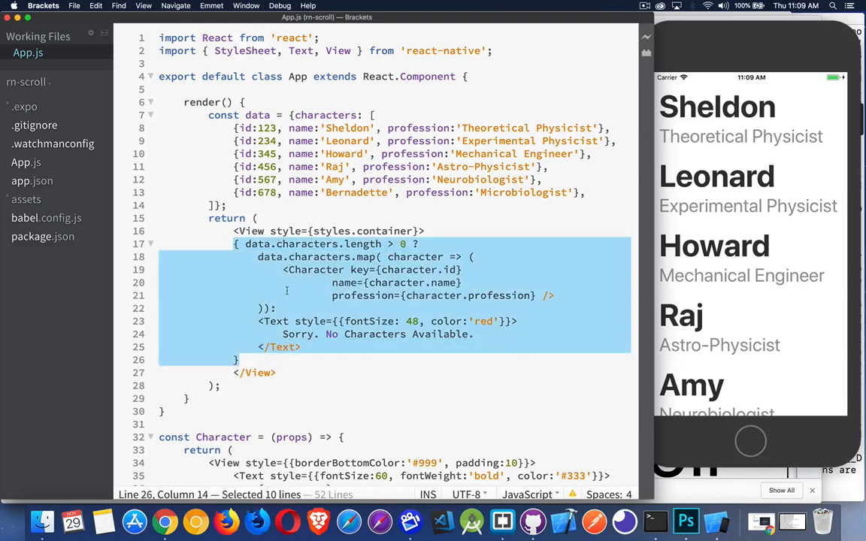
pyautogui.click(243, 244)
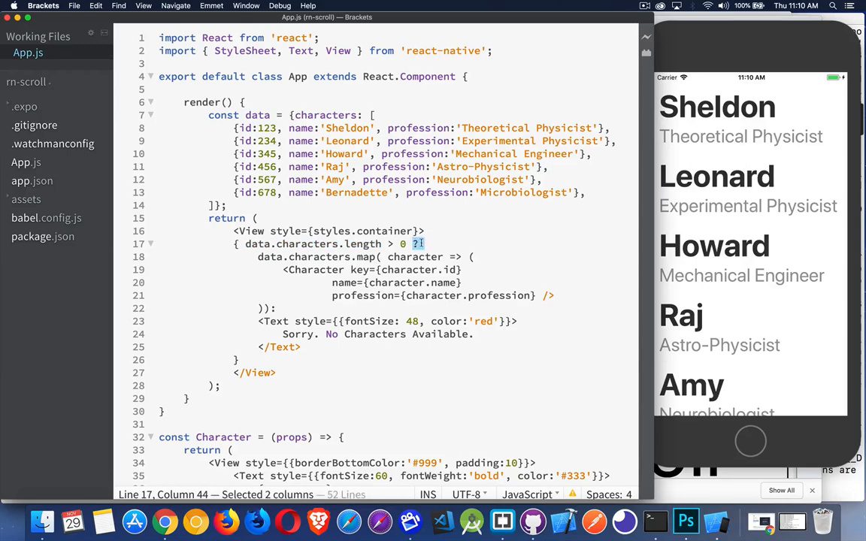
pyautogui.moveTo(259, 256); pyautogui.dragTo(276, 308)
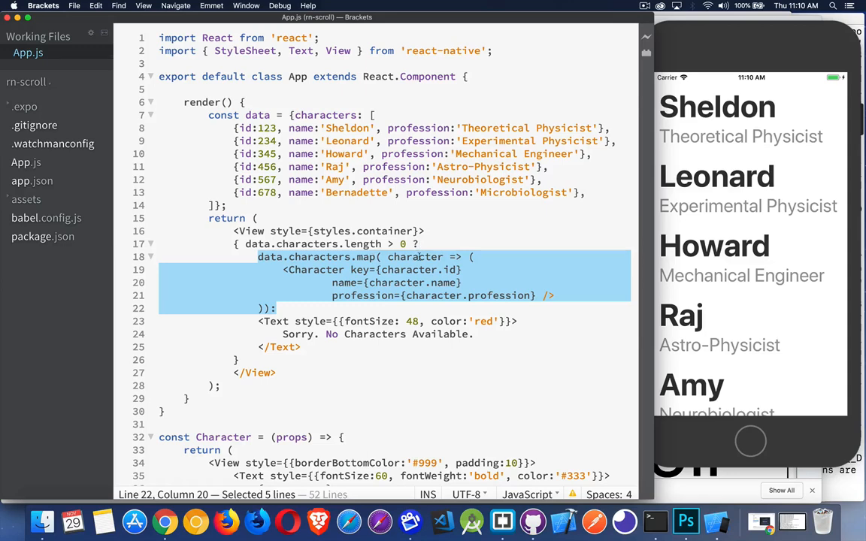
pyautogui.moveTo(331, 262)
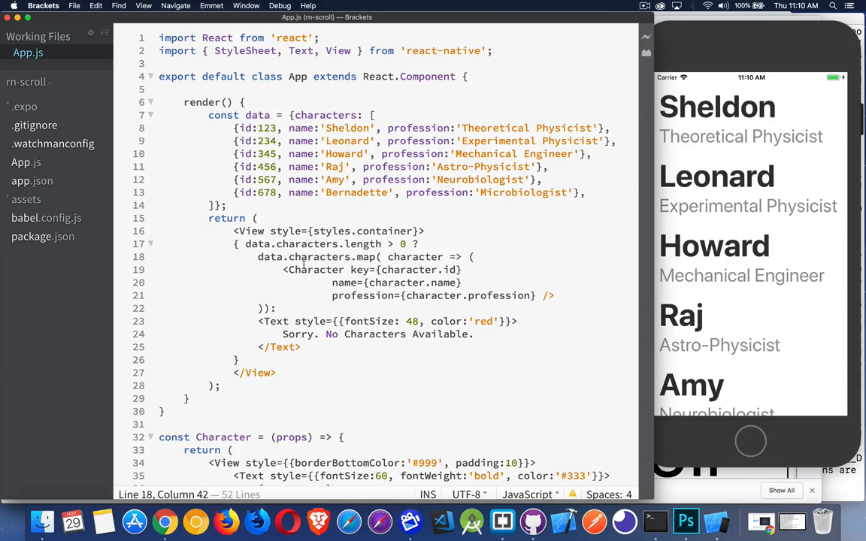
pyautogui.moveTo(282, 271); pyautogui.dragTo(557, 294)
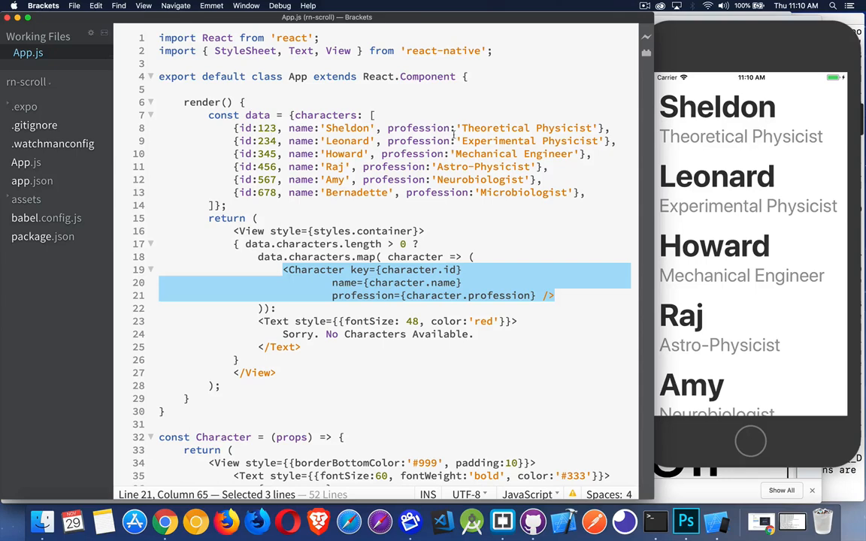
pyautogui.click(364, 271)
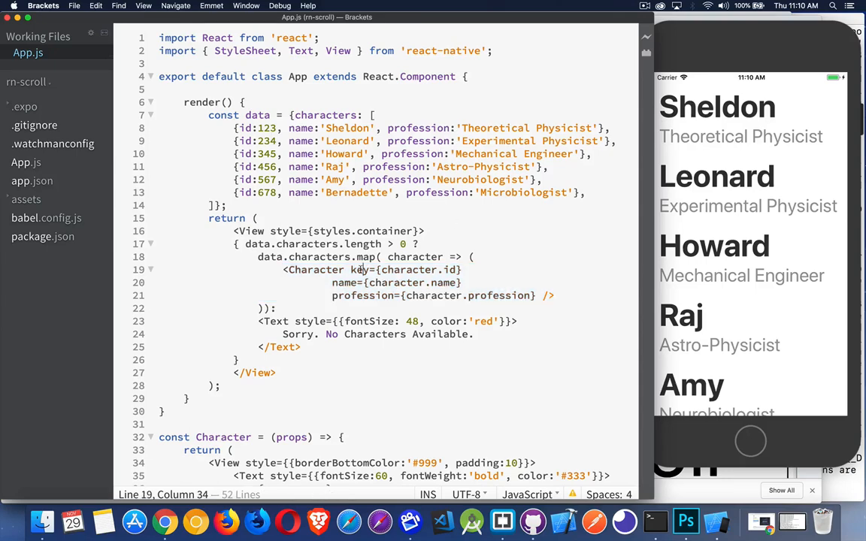
# - Pass the Character element nm={character.name} and prof={character.profession} props inside the map
pyautogui.doubleClick(344, 283)
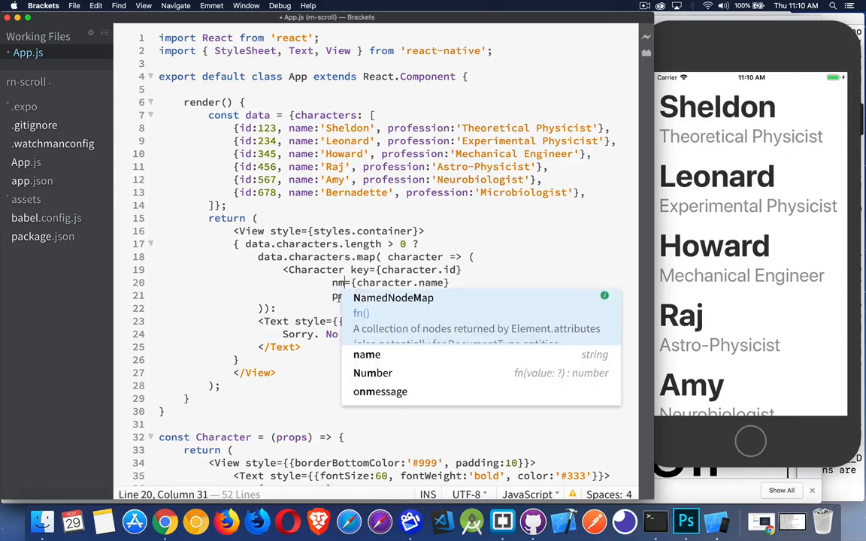
pyautogui.write('prof={character.profession} />')
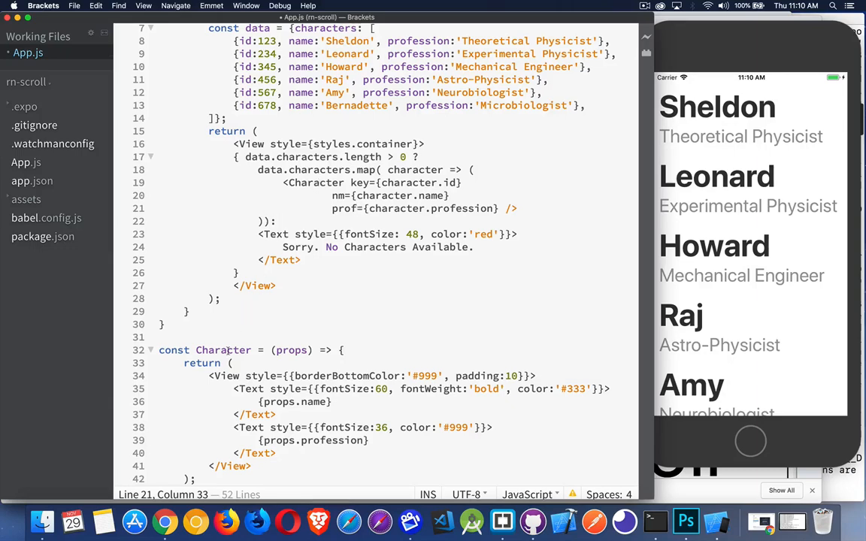
pyautogui.scroll(-3)
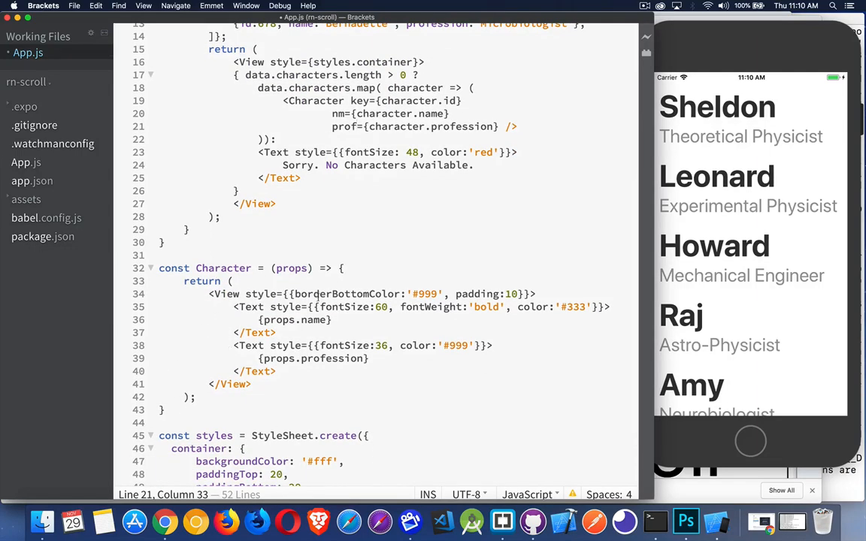
# - Change the Character component to read props.nm and props.prof, then look back over the file
pyautogui.doubleClick(290, 267)
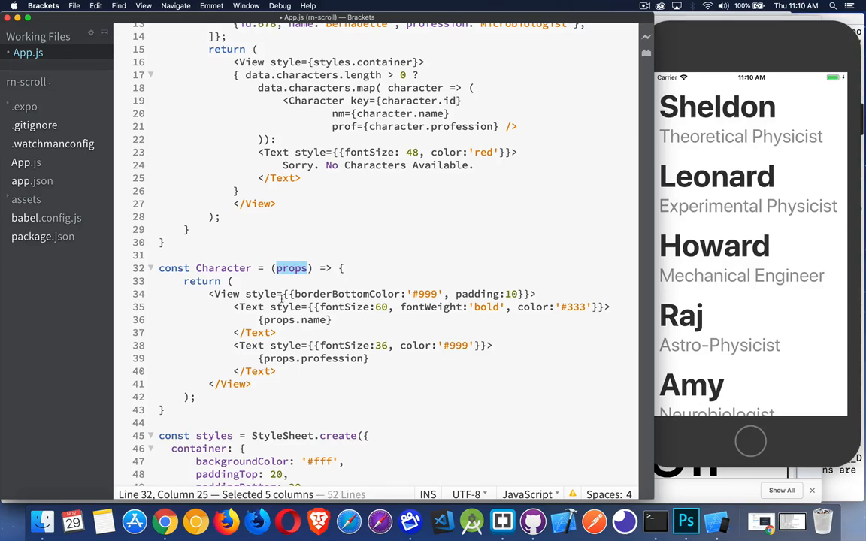
pyautogui.moveTo(271, 319)
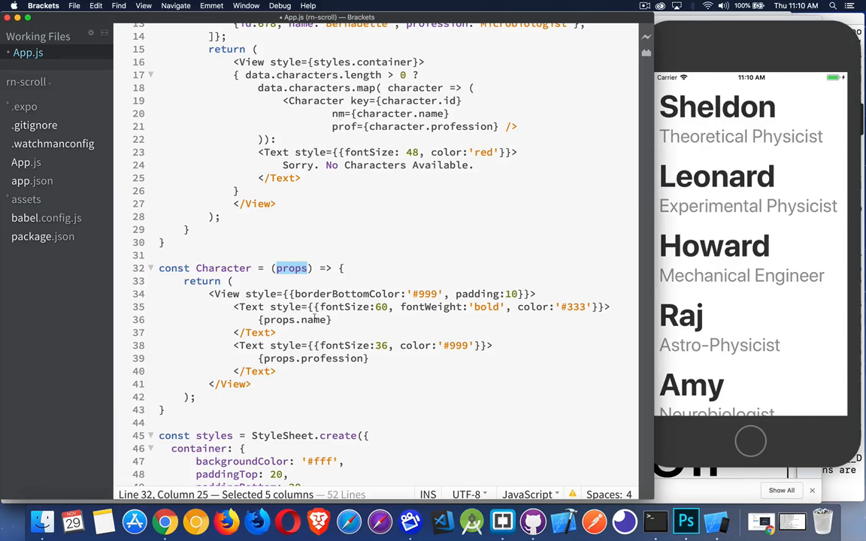
pyautogui.write('nm')
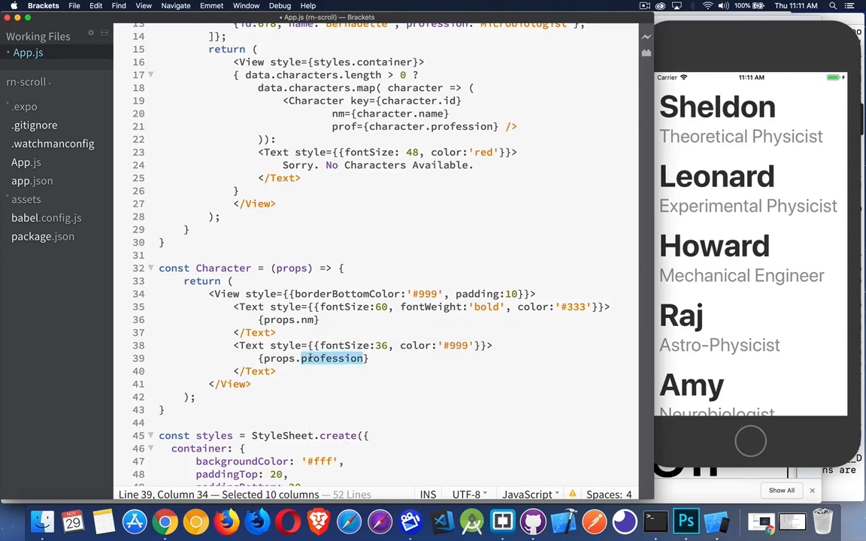
pyautogui.write('prof')
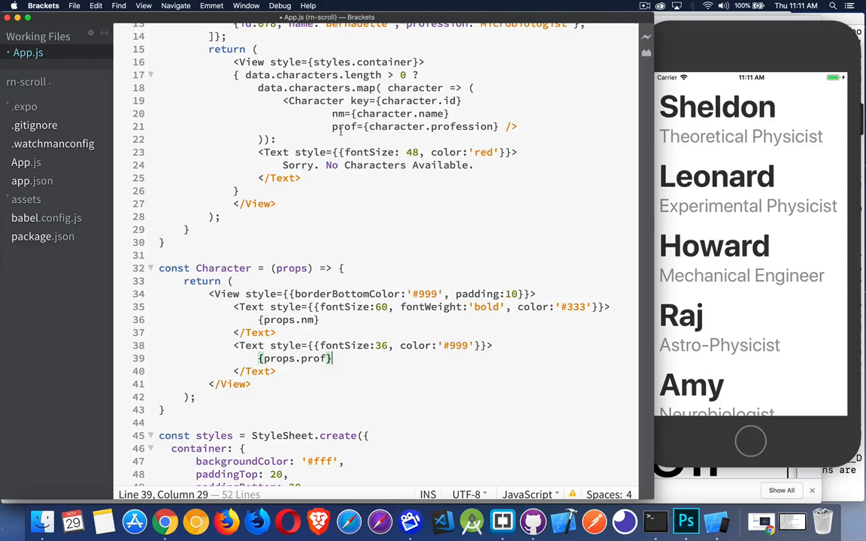
pyautogui.moveTo(356, 209)
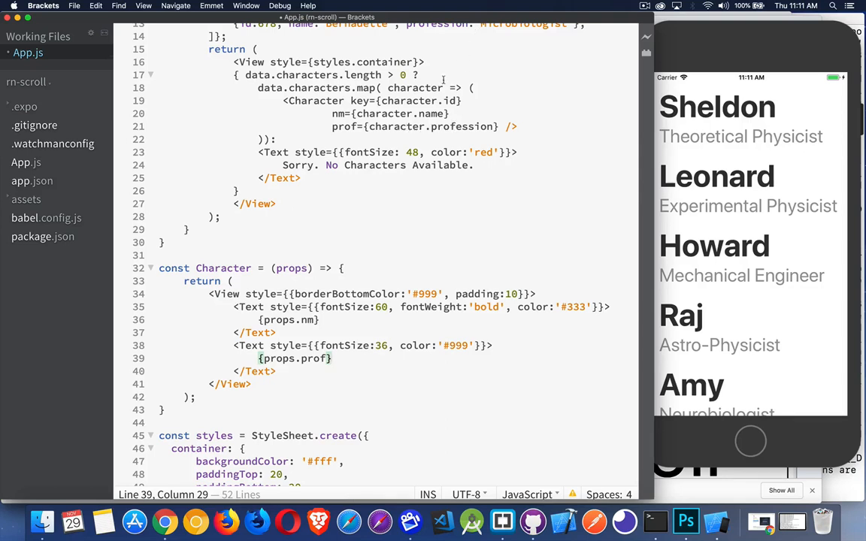
pyautogui.scroll(3)
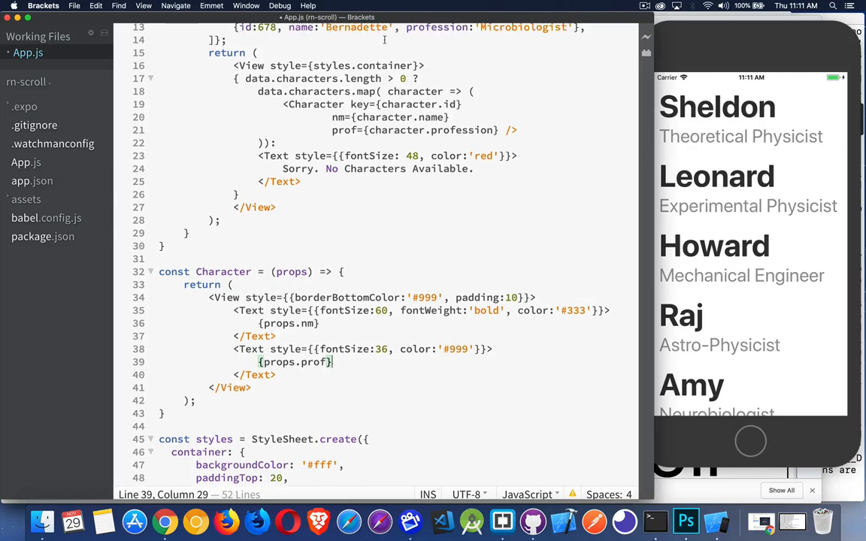
pyautogui.scroll(3)
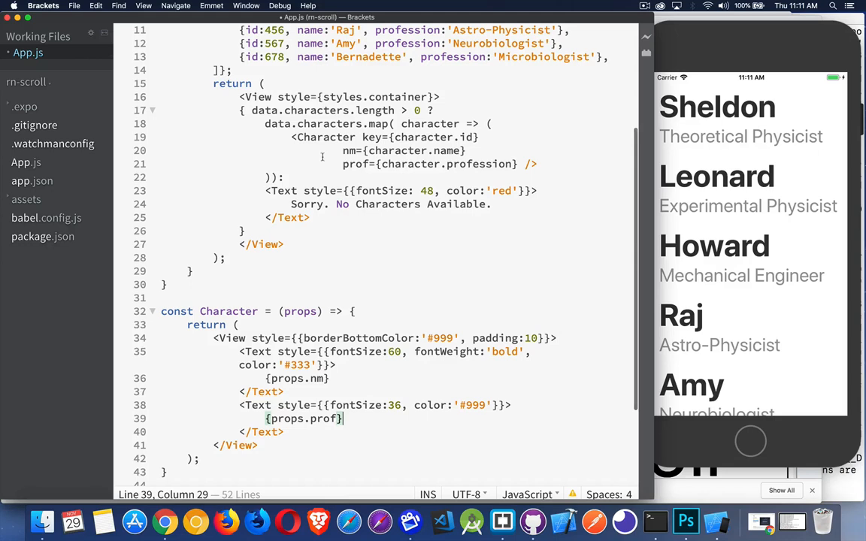
pyautogui.scroll(-3)
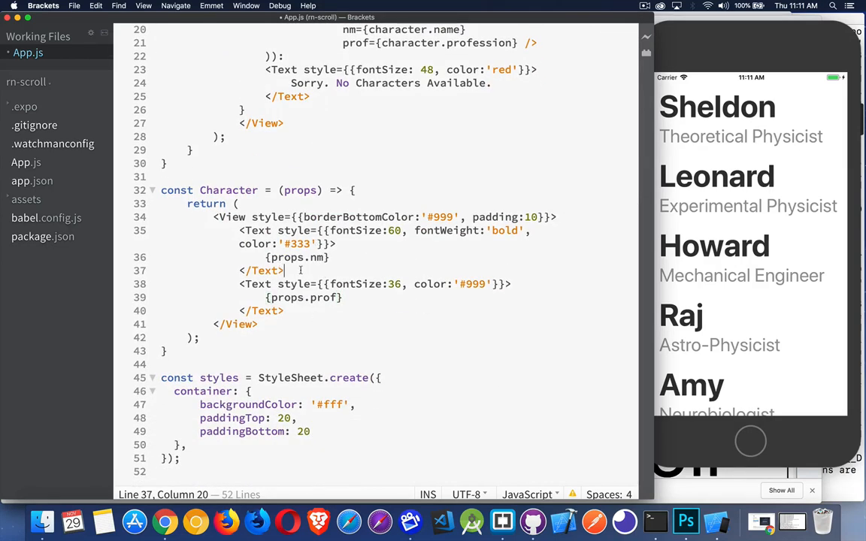
pyautogui.scroll(3)
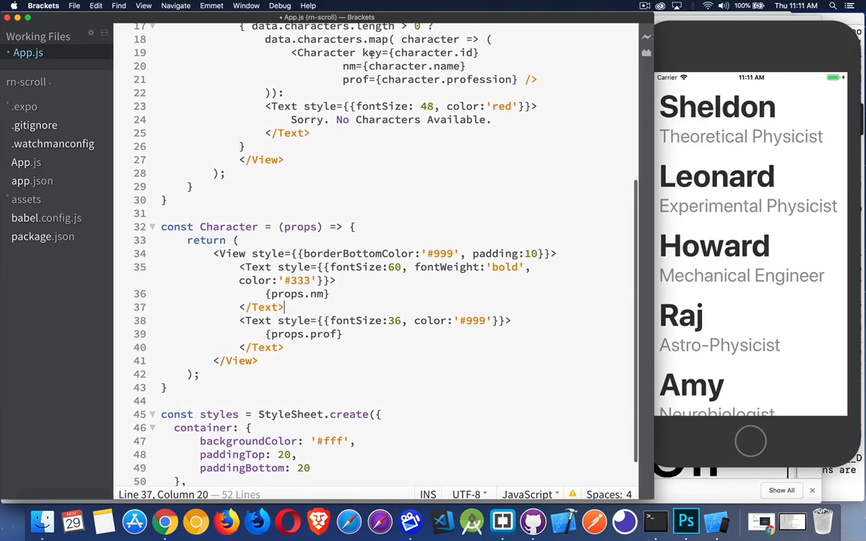
pyautogui.doubleClick(370, 51)
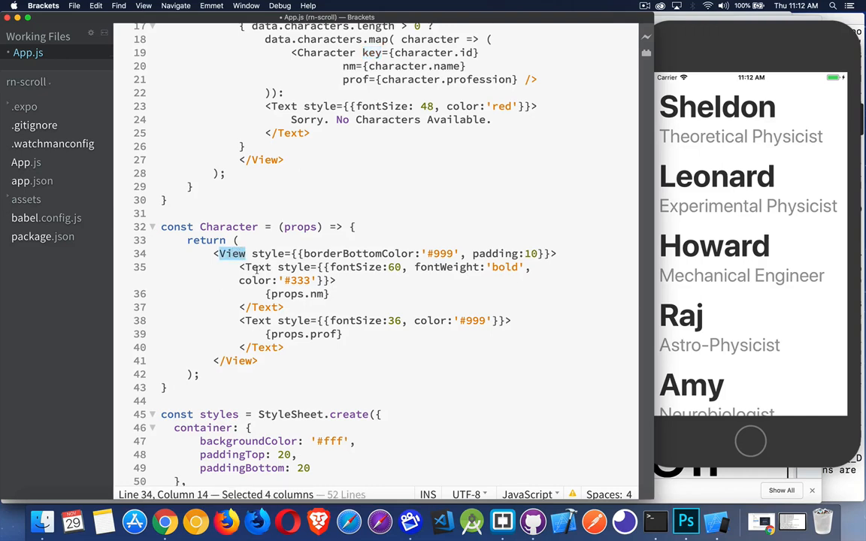
pyautogui.click(385, 234)
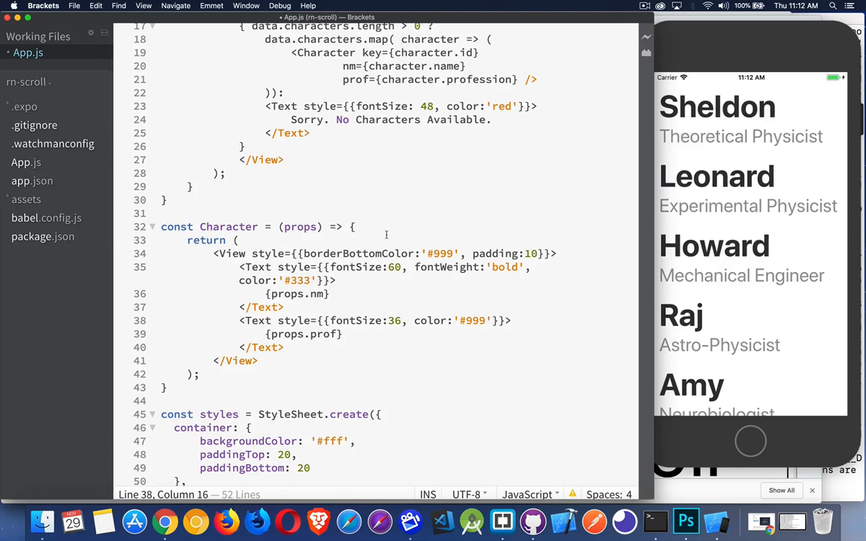
pyautogui.moveTo(353, 274)
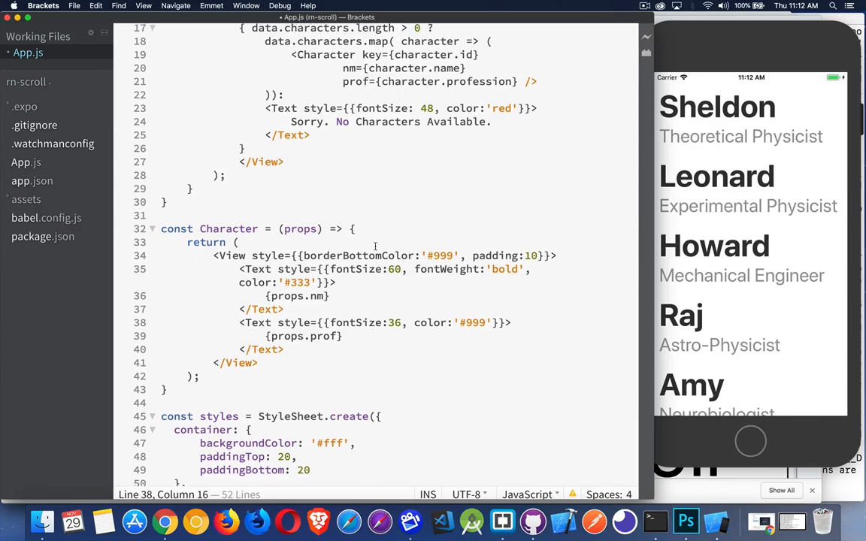
pyautogui.scroll(3)
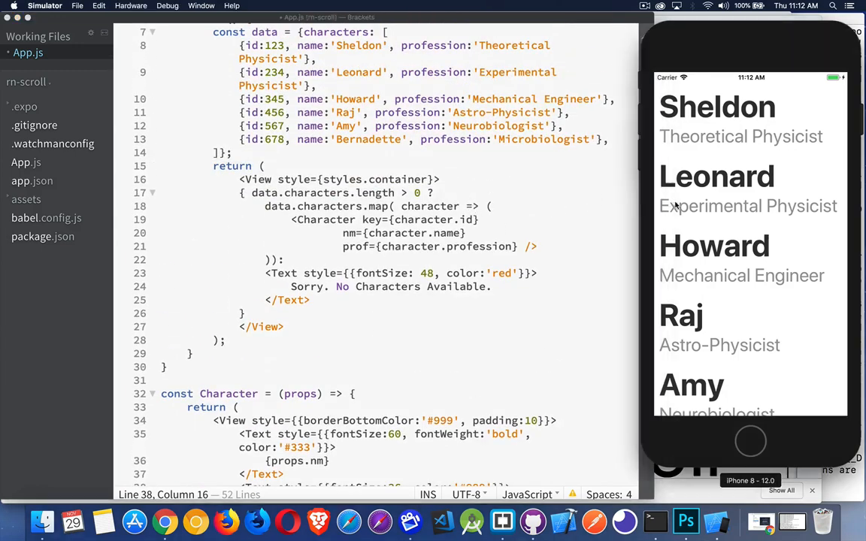
pyautogui.moveTo(691, 232)
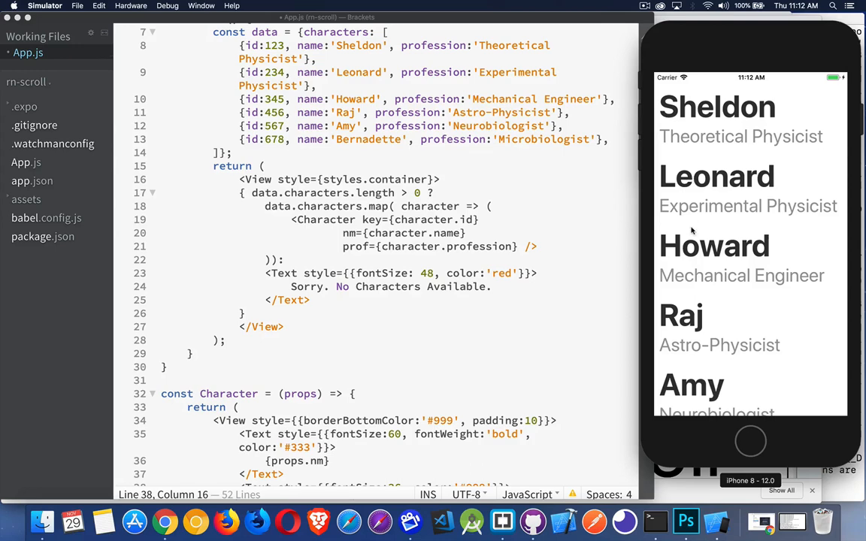
pyautogui.scroll(3)
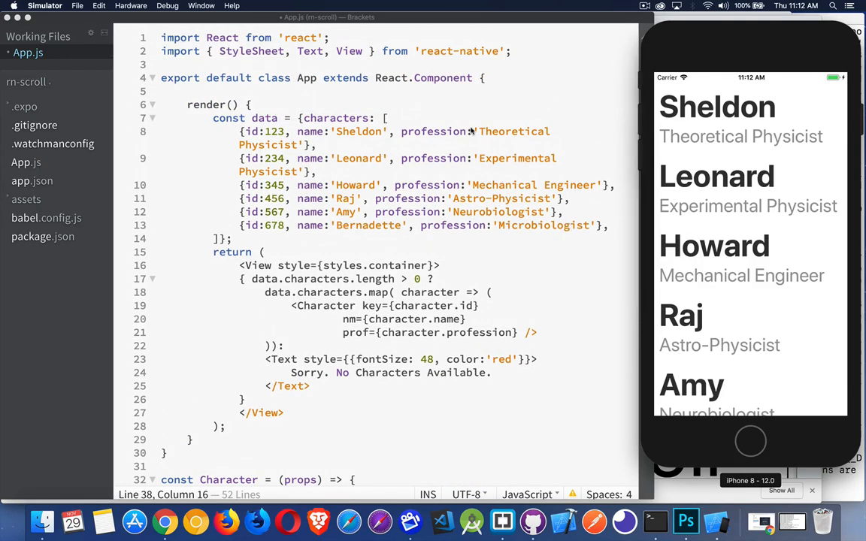
# - Add ScrollView after View in the react-native import list
pyautogui.doubleClick(349, 51)
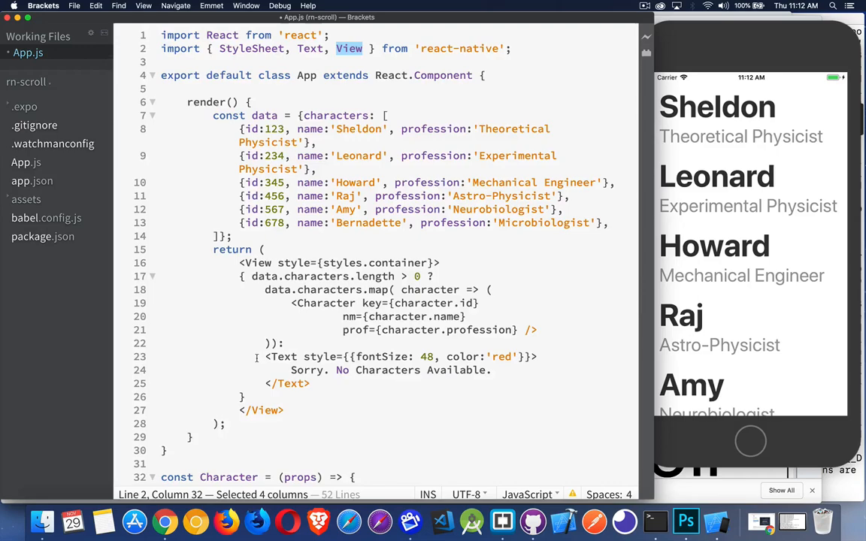
pyautogui.scroll(-3)
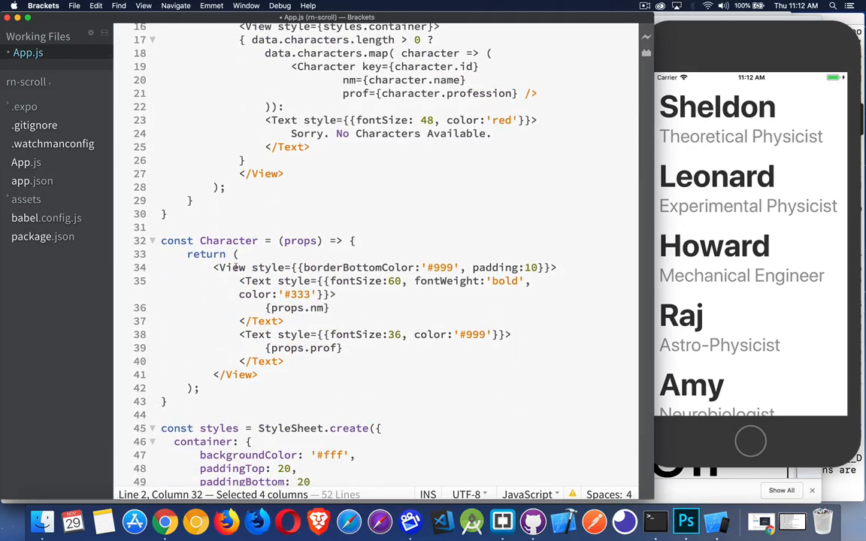
pyautogui.scroll(3)
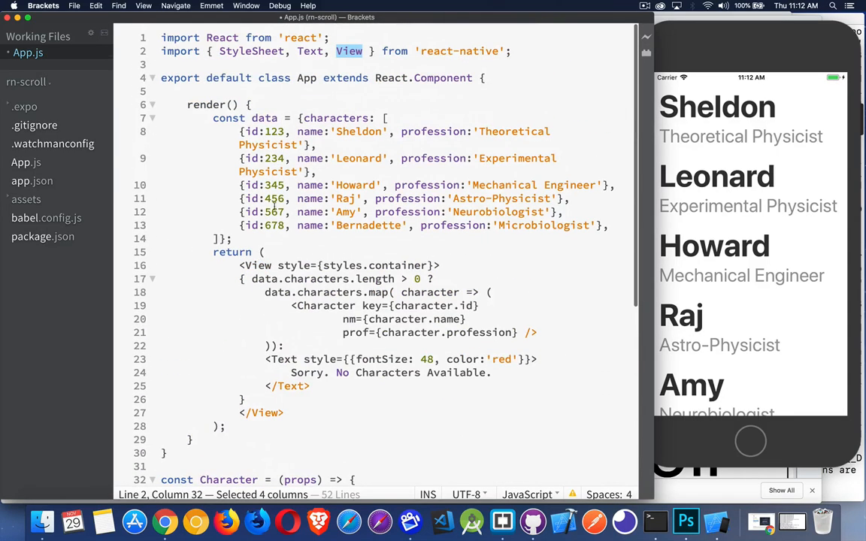
pyautogui.click(382, 51)
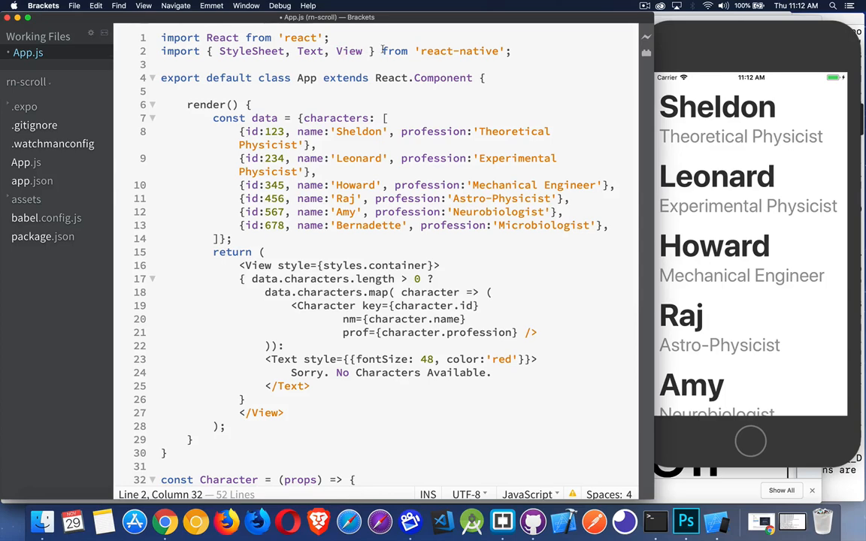
pyautogui.write('Scroll')
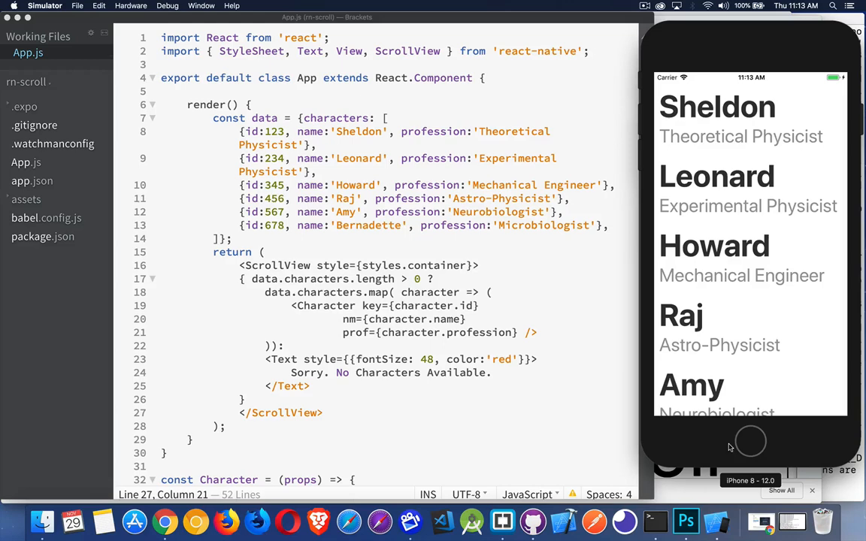
pyautogui.moveTo(729, 448)
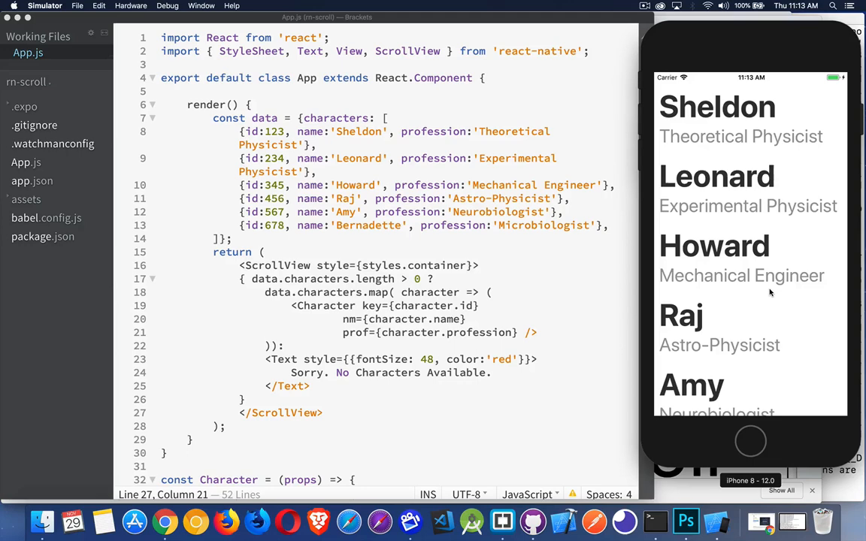
pyautogui.moveTo(649, 292)
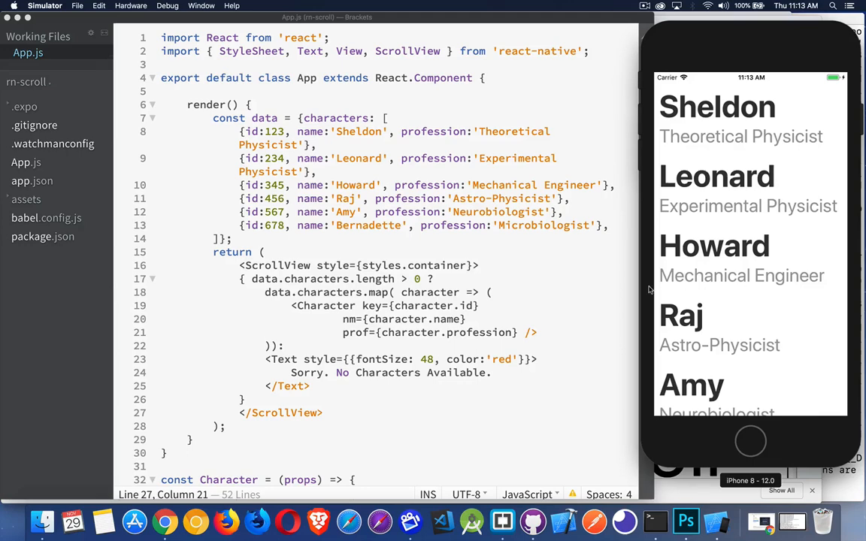